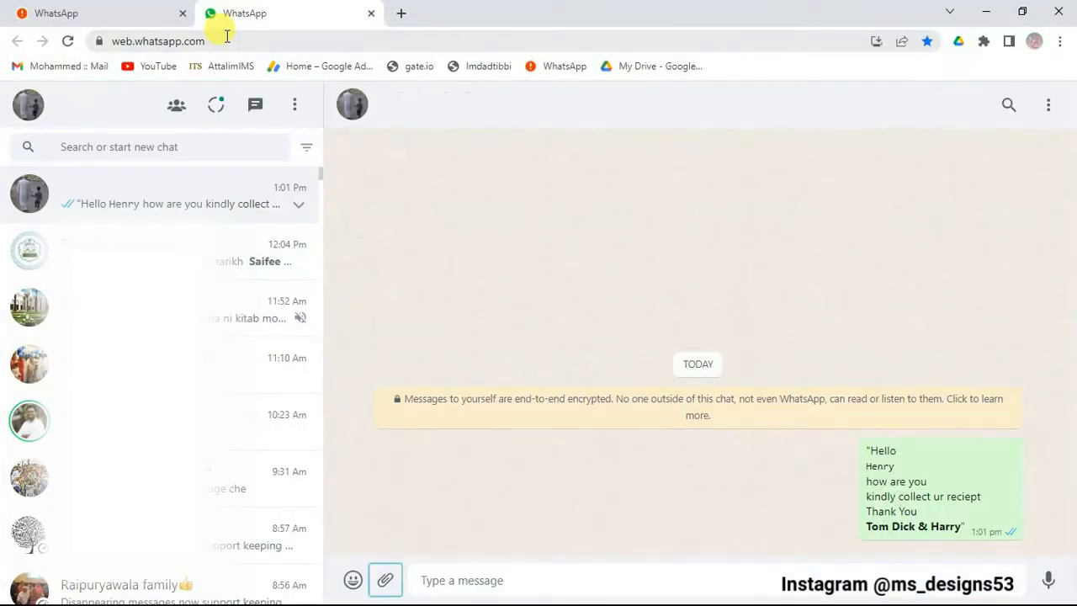
# - Switch from the WhatsApp Web tab to the Excel workbook of numbers, messages and file paths
pyautogui.click(387, 579)
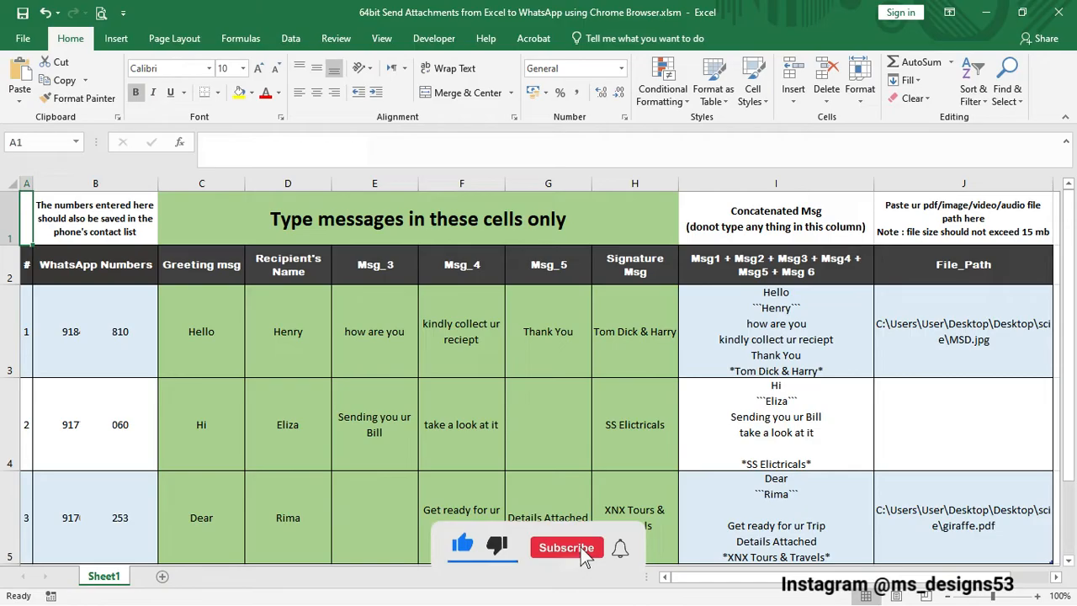
pyautogui.click(566, 548)
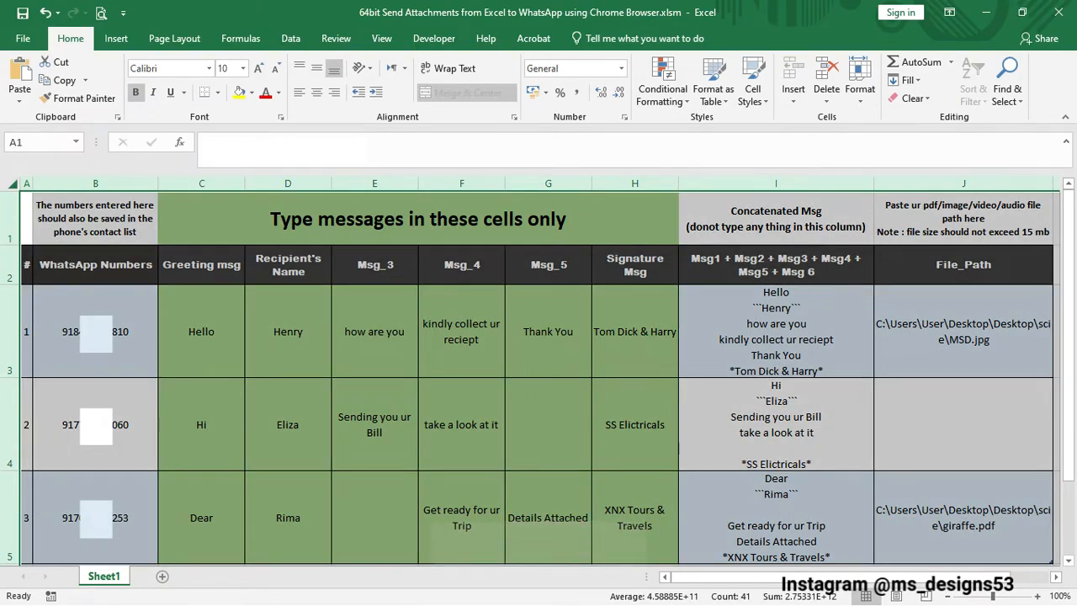
pyautogui.click(95, 424)
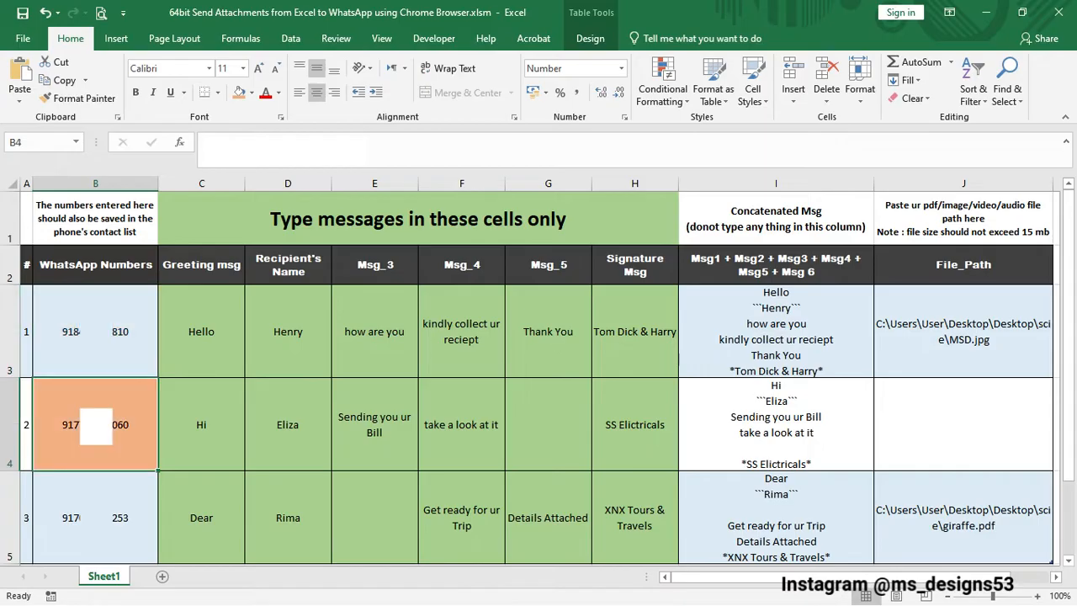
pyautogui.click(94, 217)
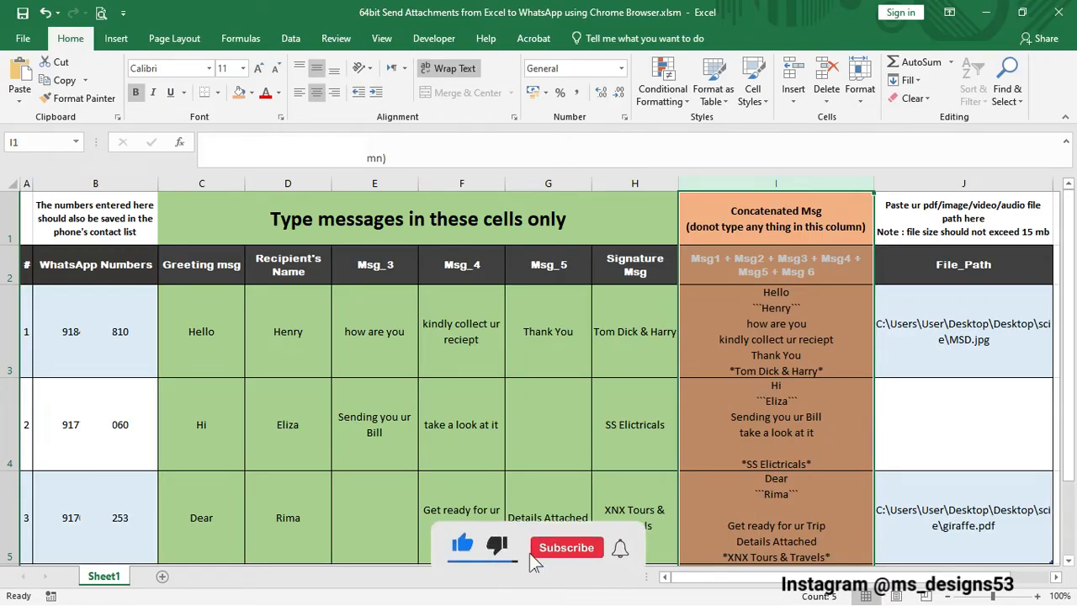
pyautogui.click(566, 547)
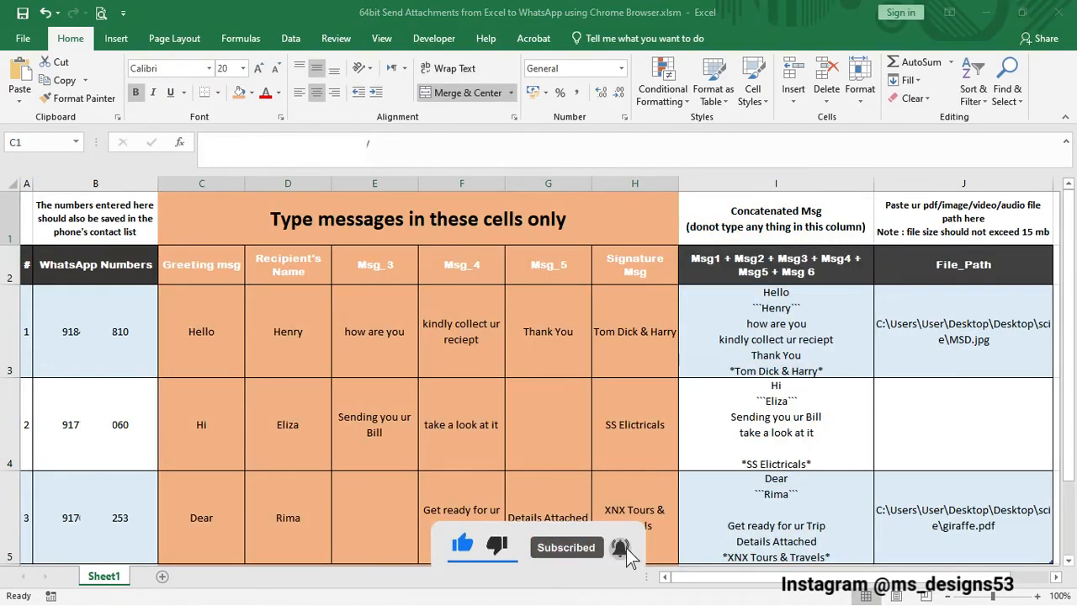
pyautogui.click(776, 424)
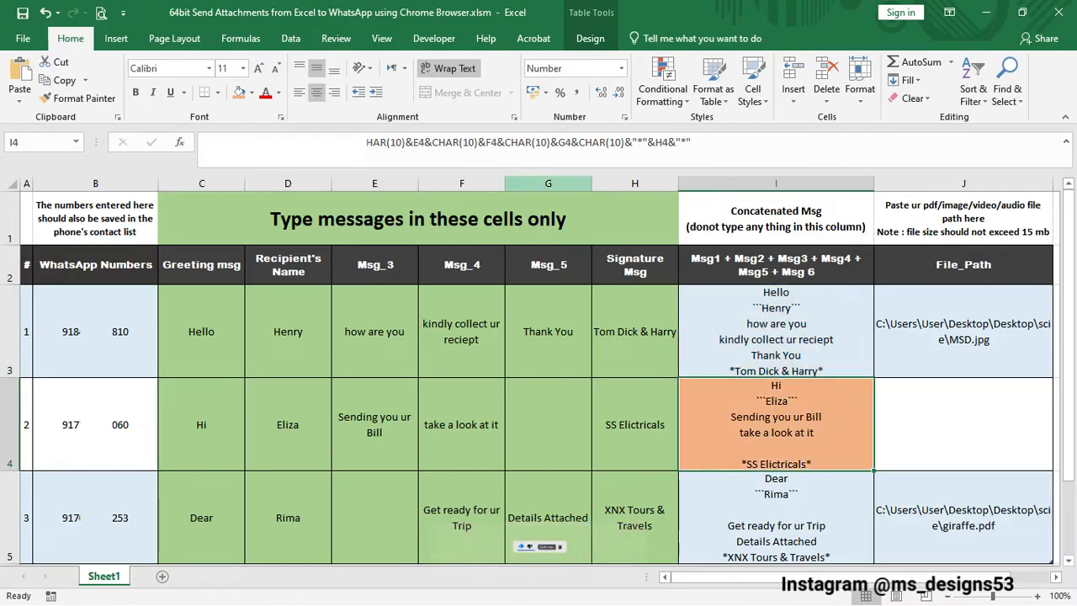
pyautogui.click(776, 329)
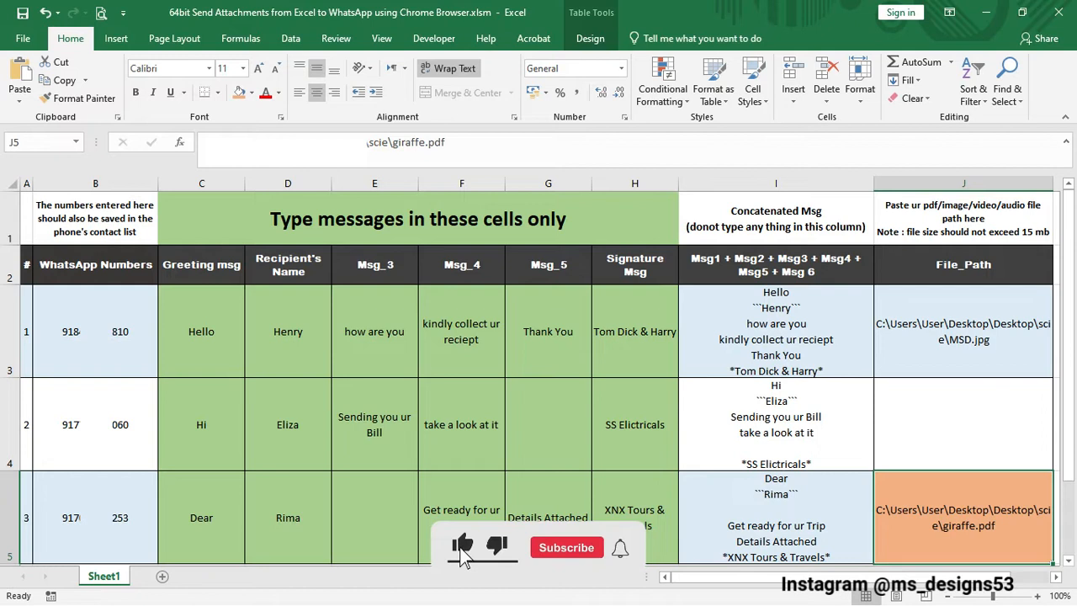
pyautogui.click(566, 547)
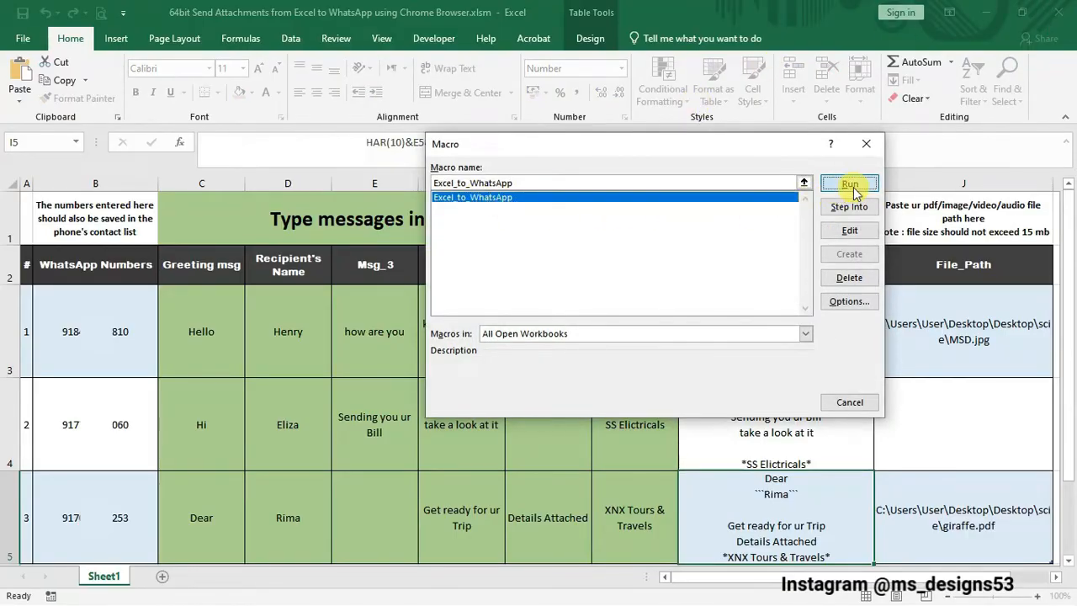
# - Run the Excel_to_WhatsApp macro so the browser opens the WhatsApp Web landing page
pyautogui.click(848, 184)
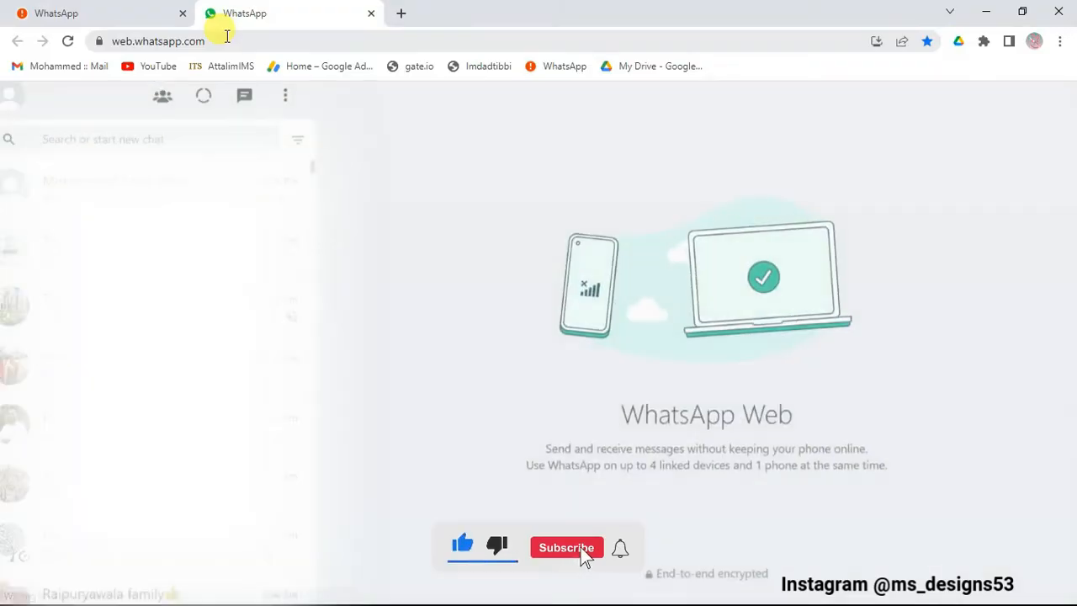
# - Send the first recipient the receipt-reminder text and attach the logo jpg as a photo
pyautogui.click(566, 547)
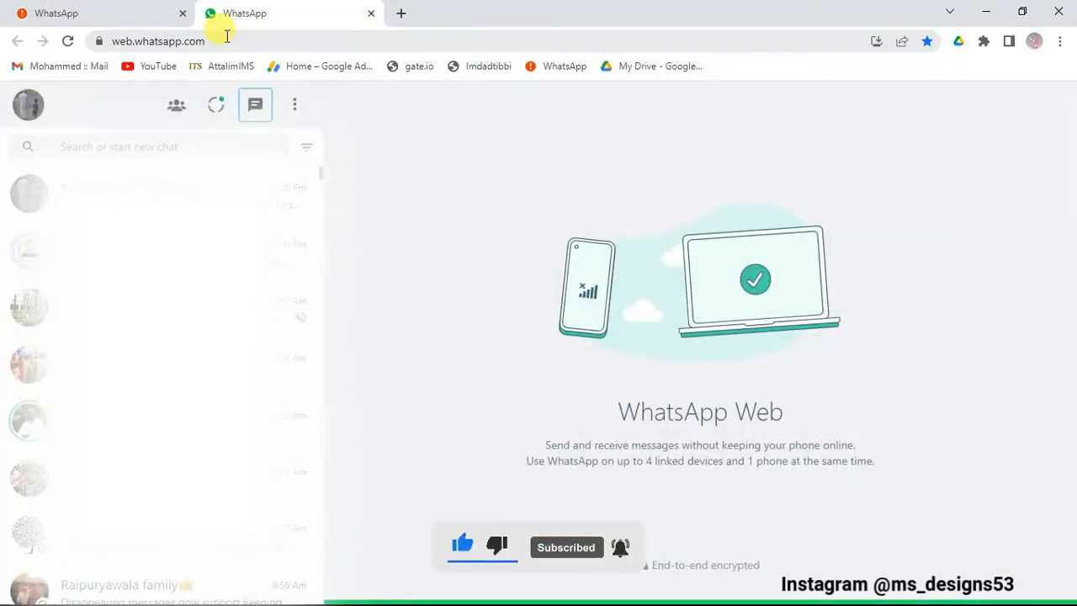
pyautogui.click(256, 104)
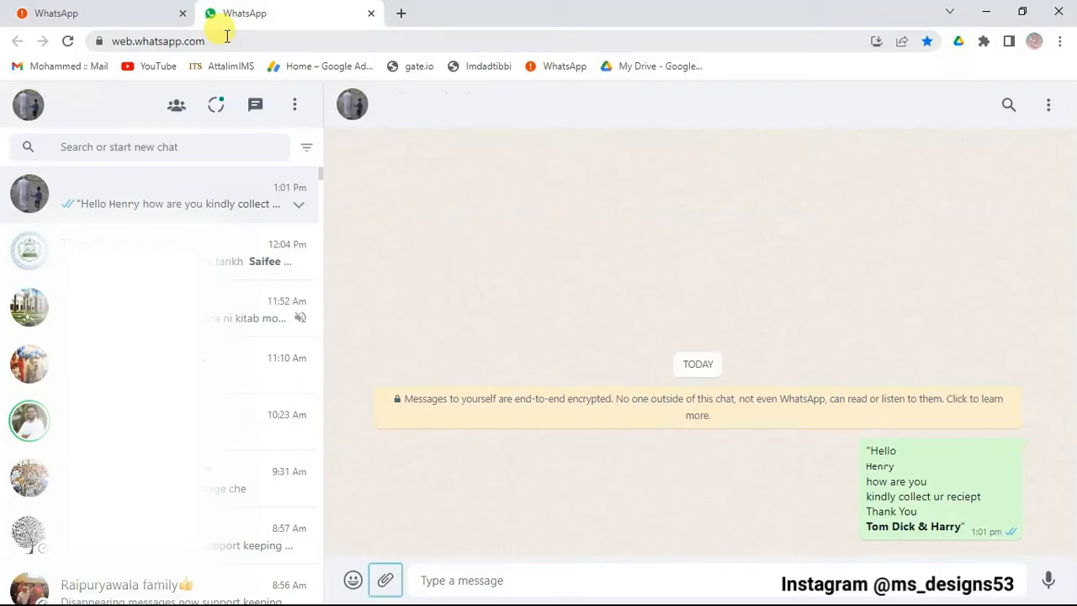
pyautogui.click(384, 579)
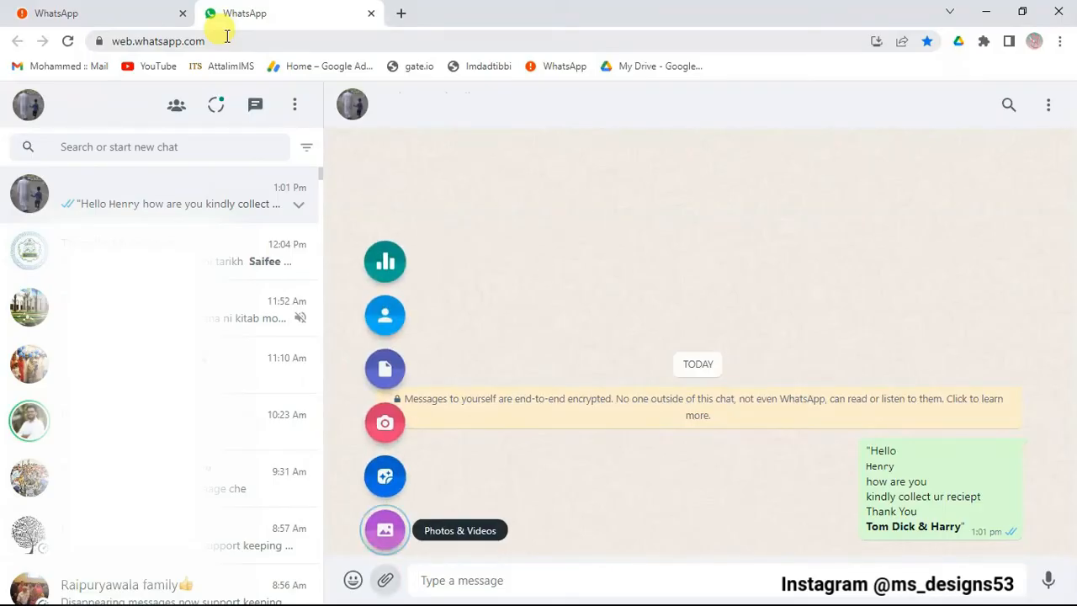
pyautogui.click(383, 529)
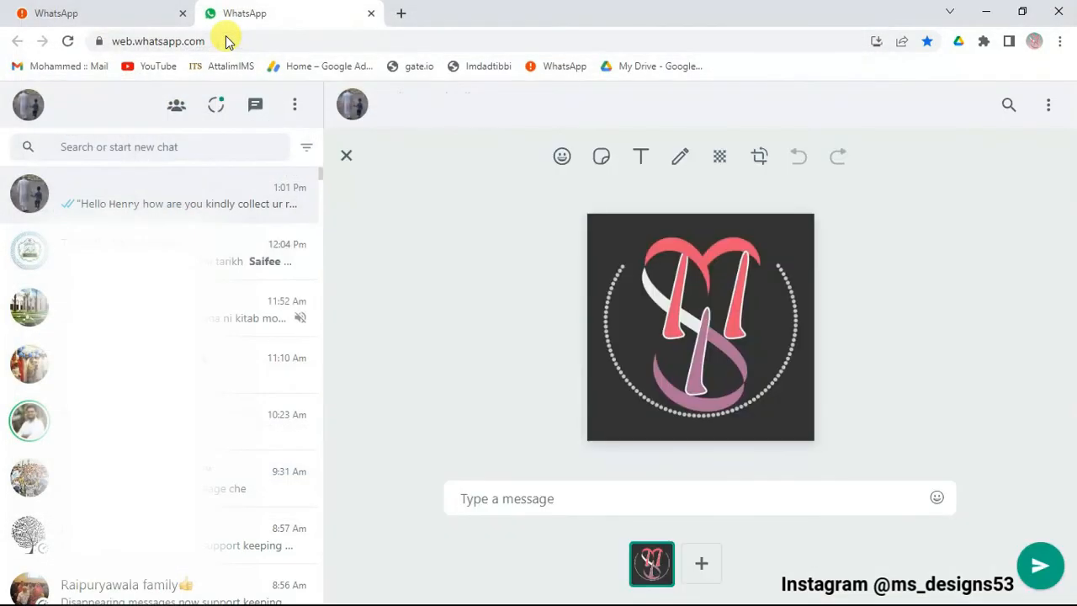
pyautogui.click(1041, 566)
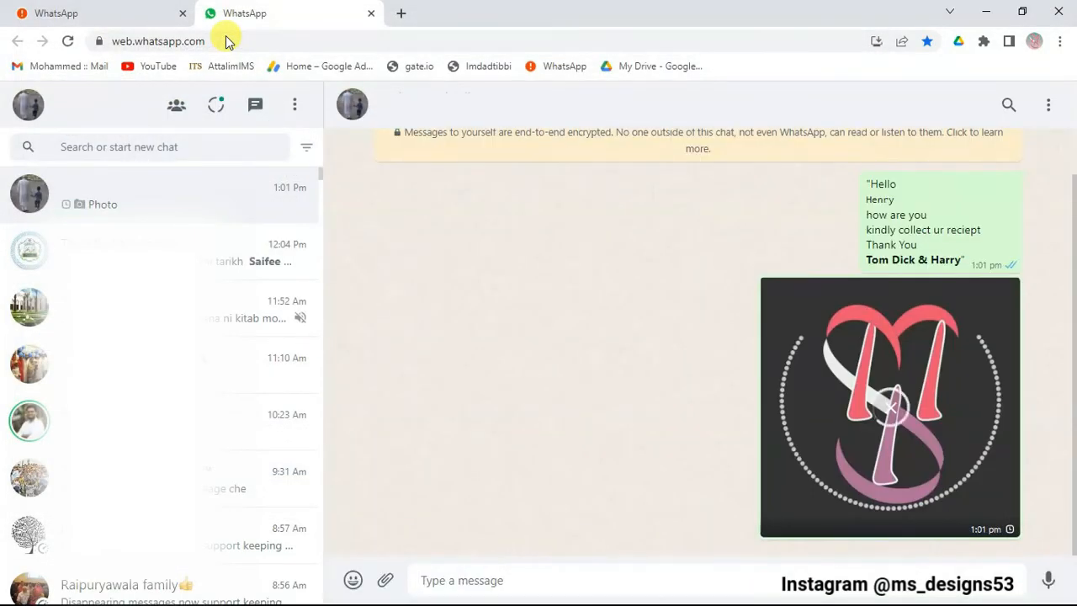
# - Move on to the second recipient's chat and deliver its message
pyautogui.click(256, 105)
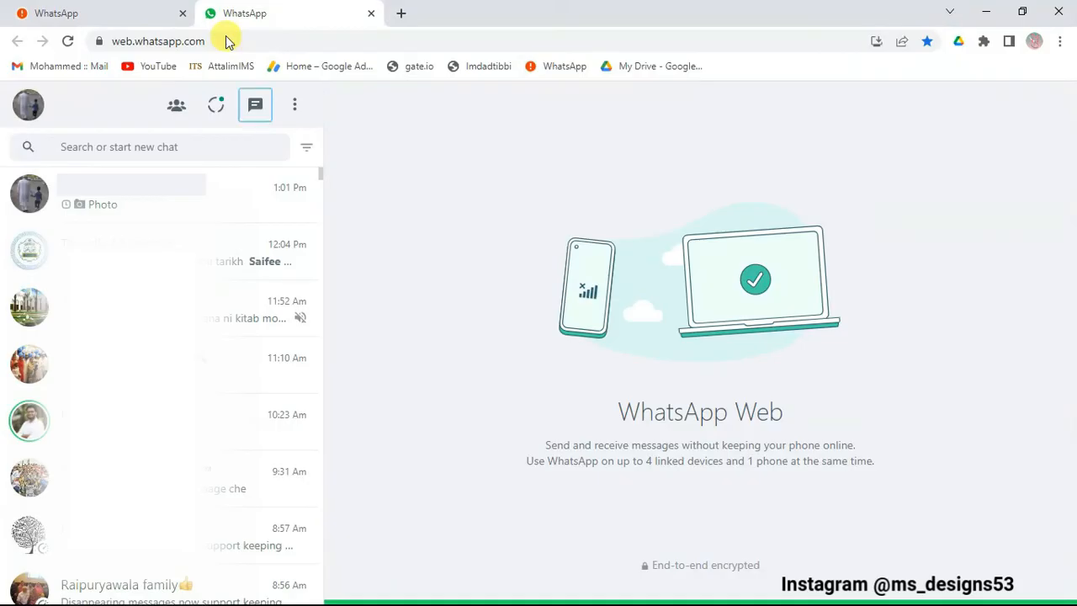
pyautogui.click(256, 105)
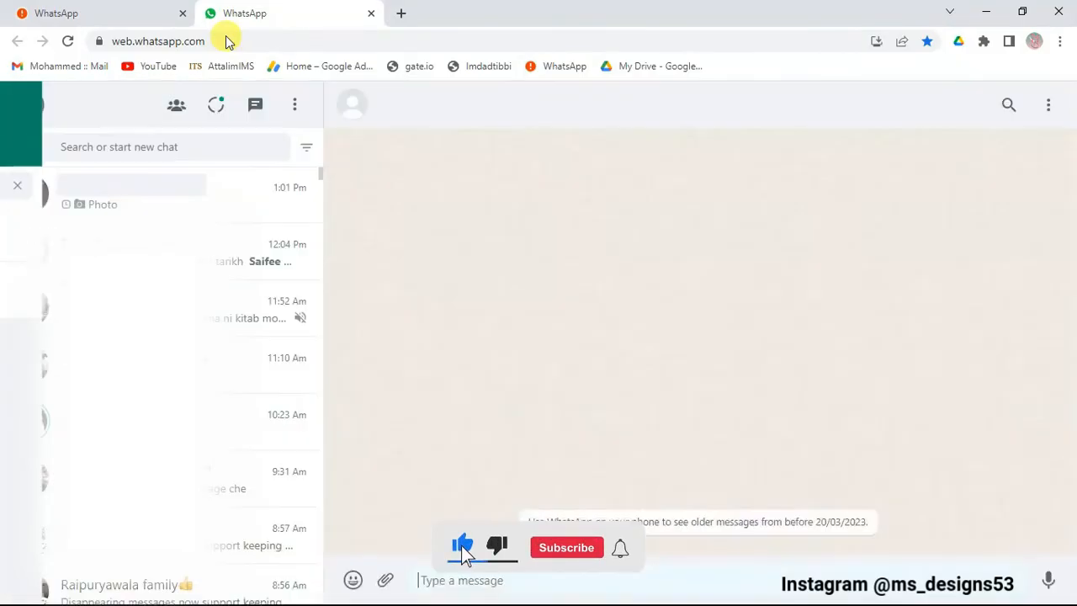
pyautogui.click(566, 547)
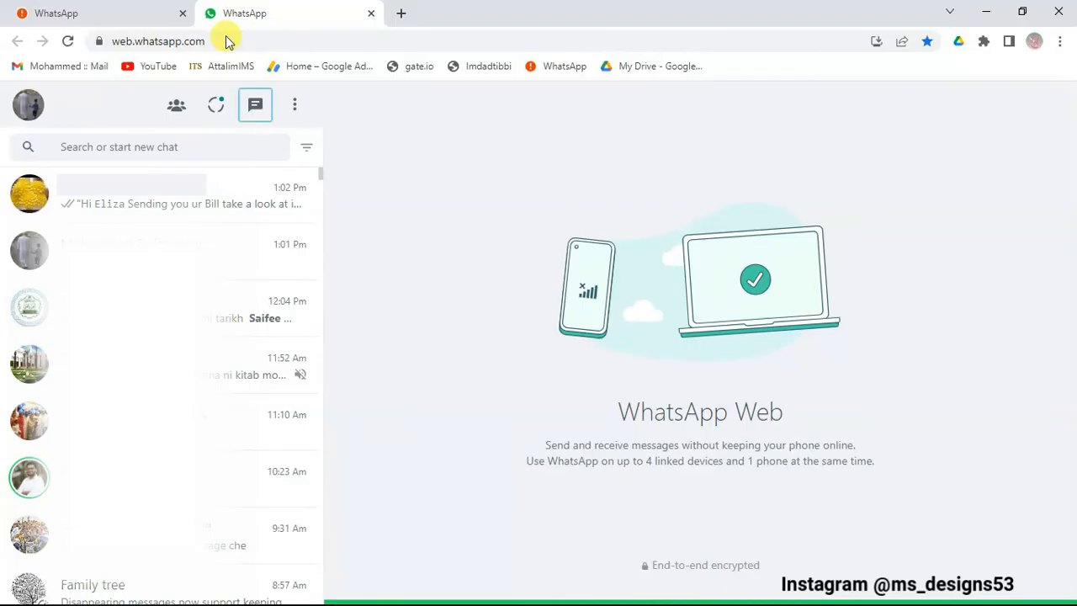
# - Send the third recipient 'Get ready for ur Trip' and attach giraffe.pdf as a document
pyautogui.click(256, 105)
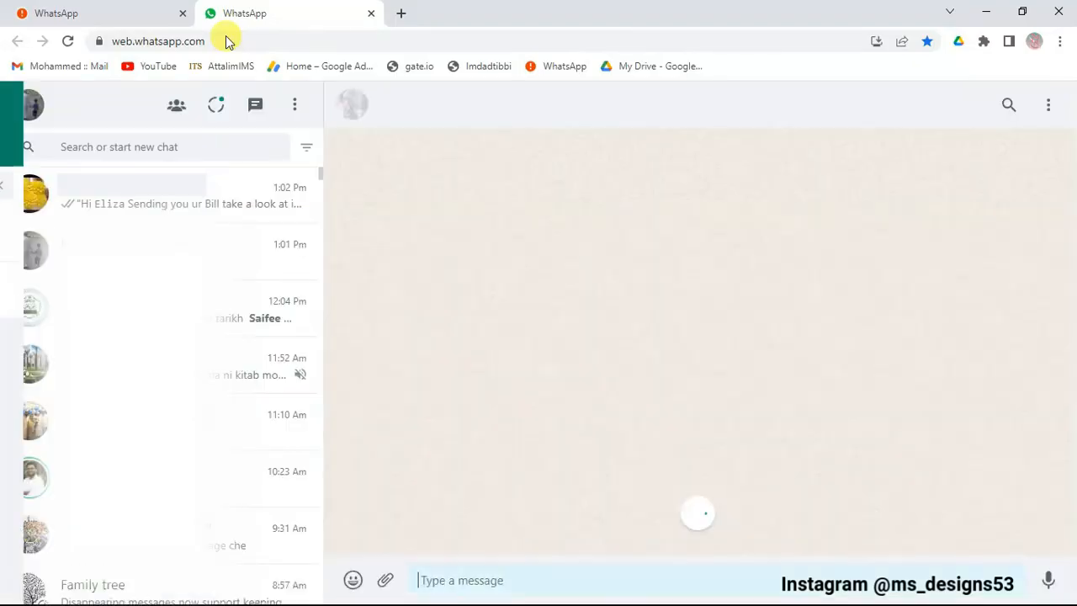
pyautogui.write('Get ready for ur Trip')
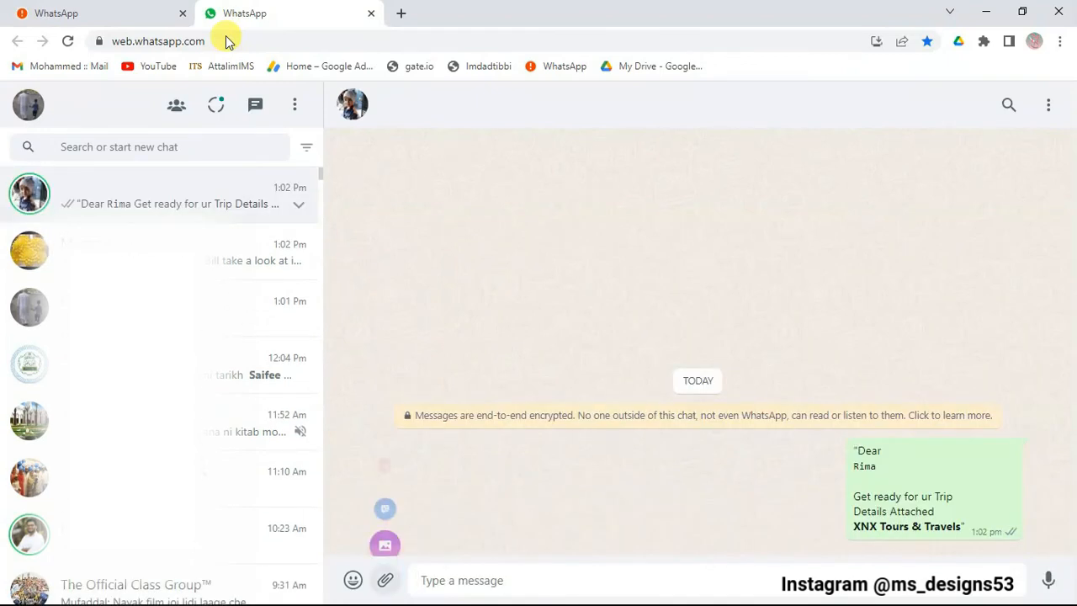
pyautogui.click(383, 580)
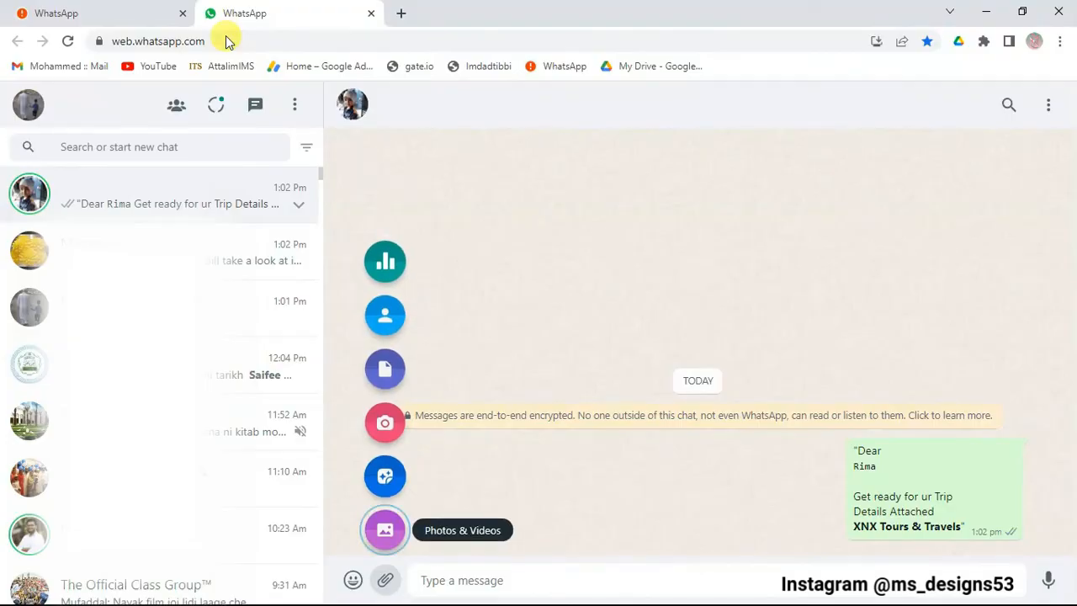
pyautogui.click(384, 529)
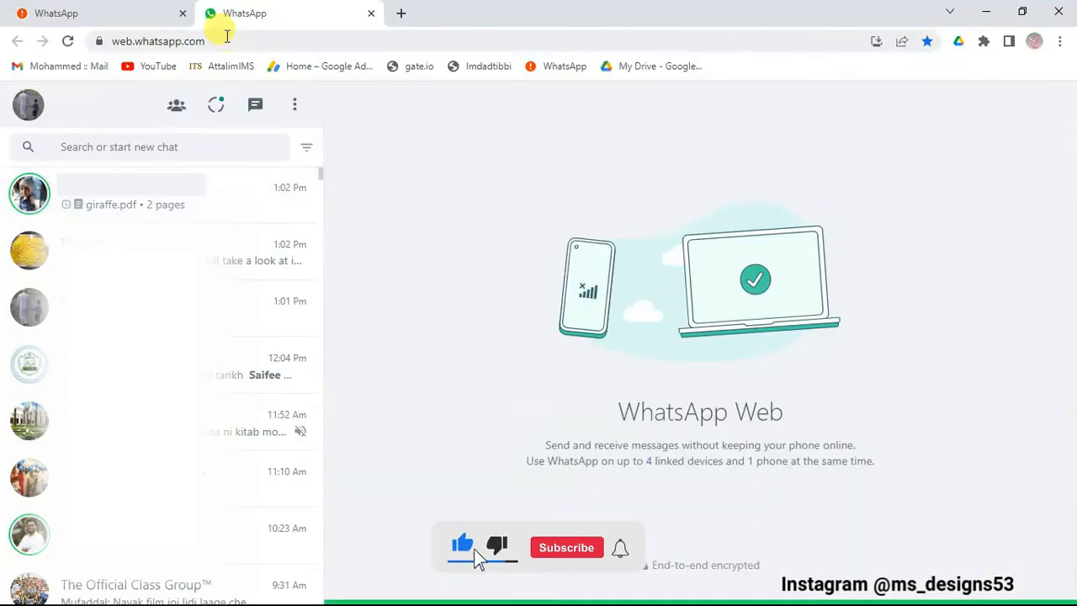
pyautogui.click(567, 547)
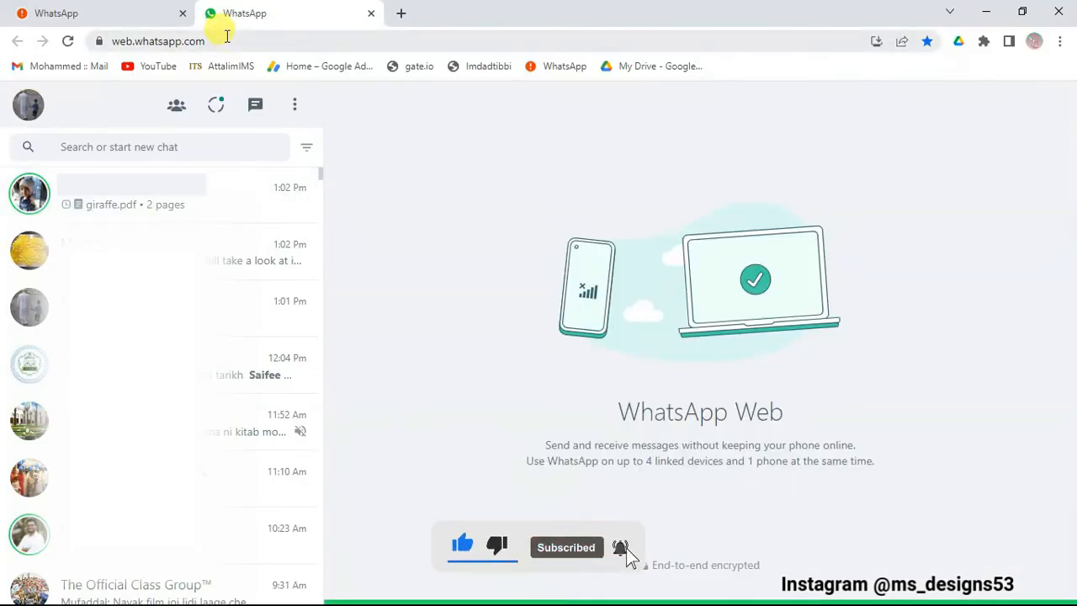